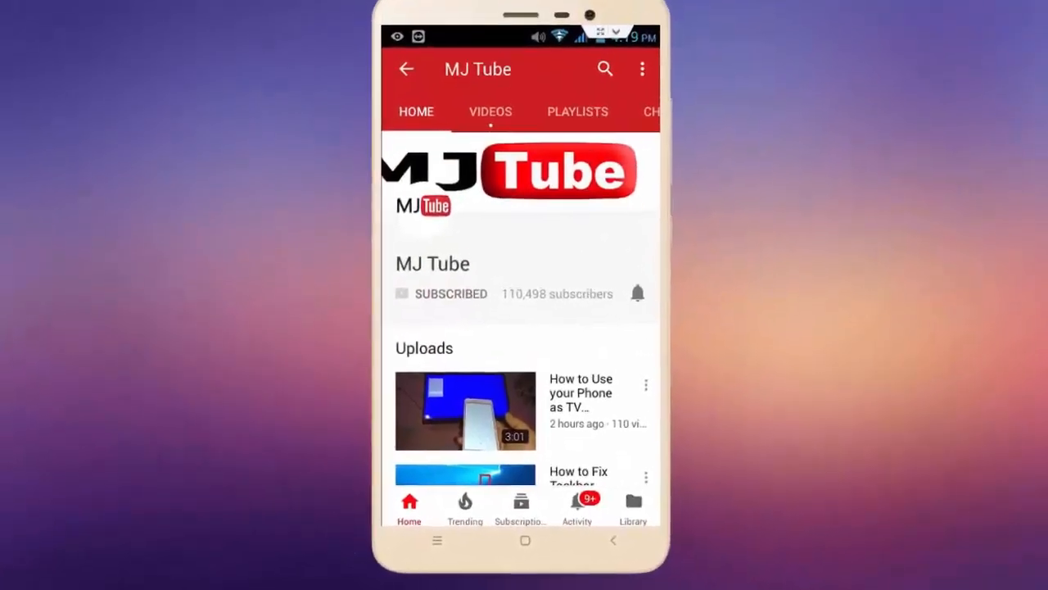
View the MJ Tube YouTube channel, then move to a blank Word document.
click(637, 291)
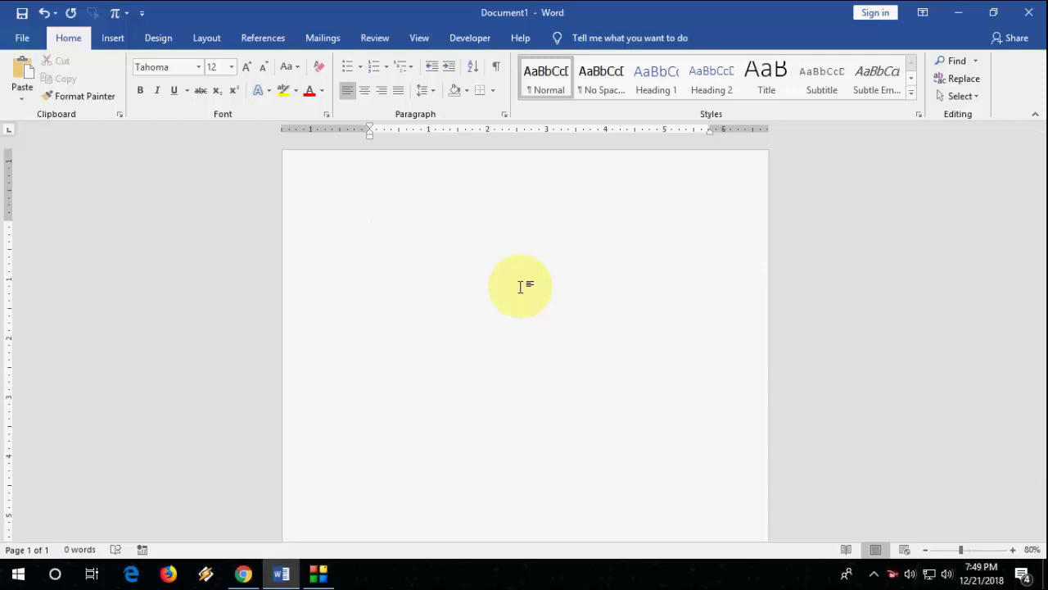
Write 'Mj Tube' then 'Bsocialshine.com' on the next line, and select the MJ Tube line.
click(370, 226)
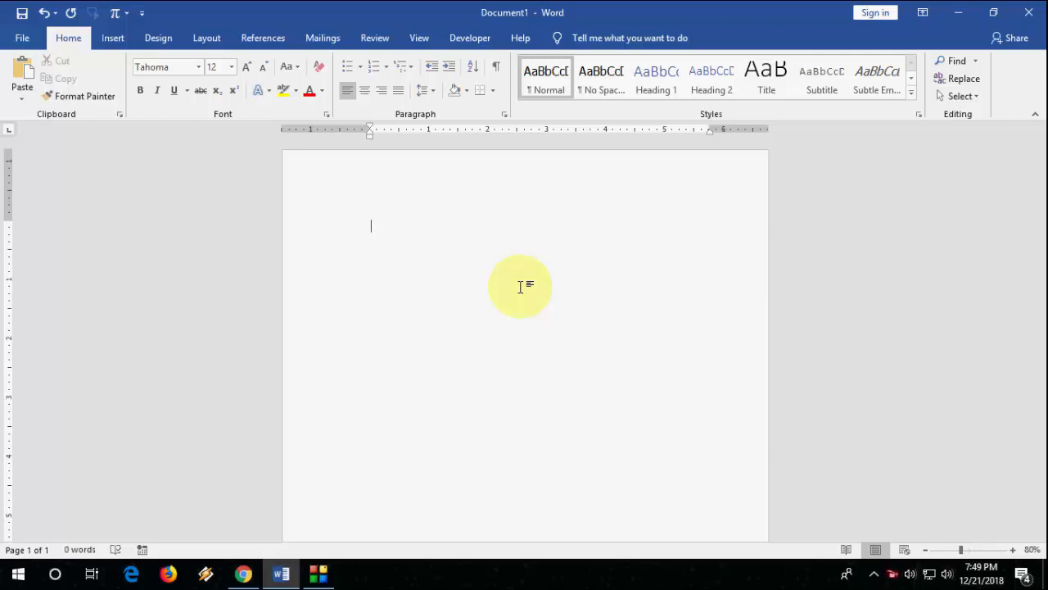
text(Mj Tube)
text(Bsocialshine.co)
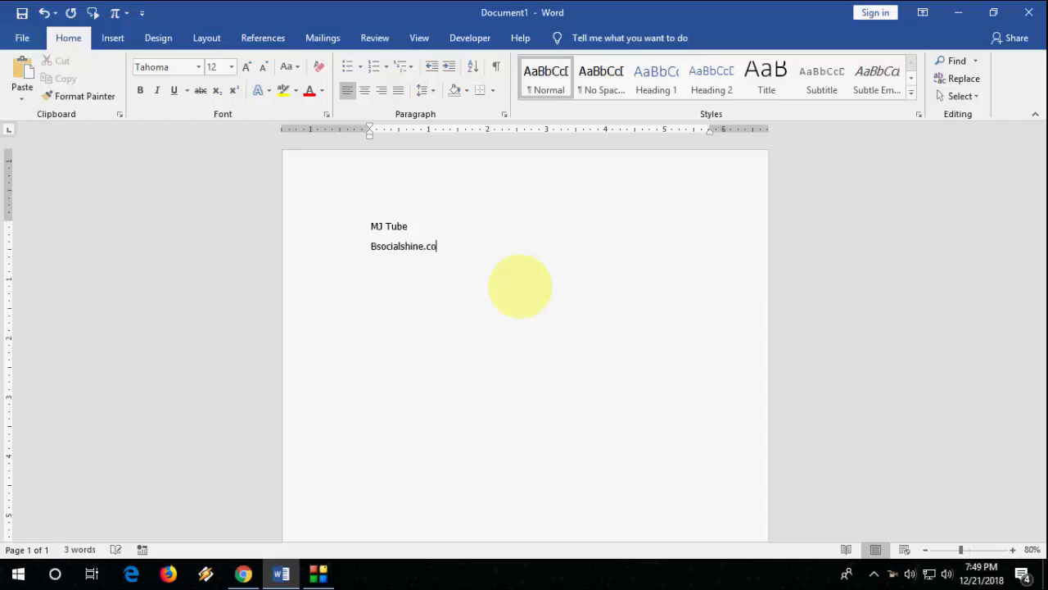
text(m)
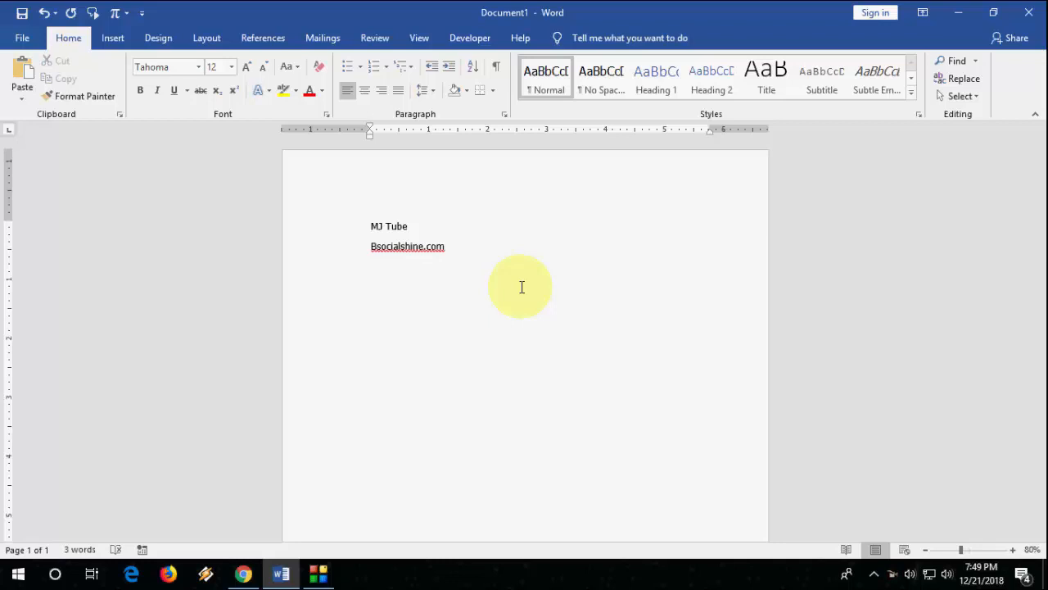
click(370, 226)
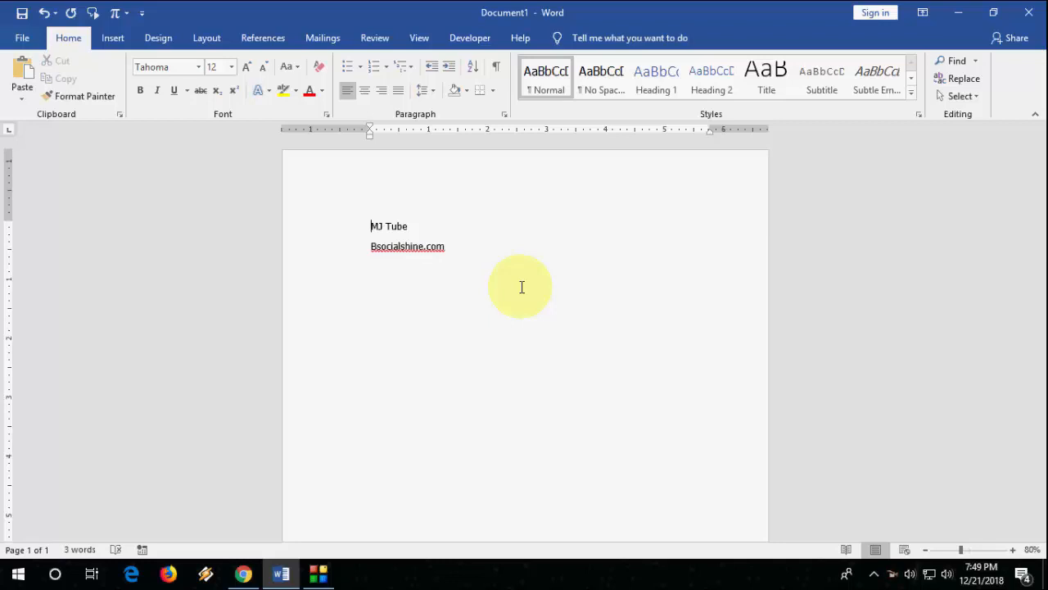
click(1010, 547)
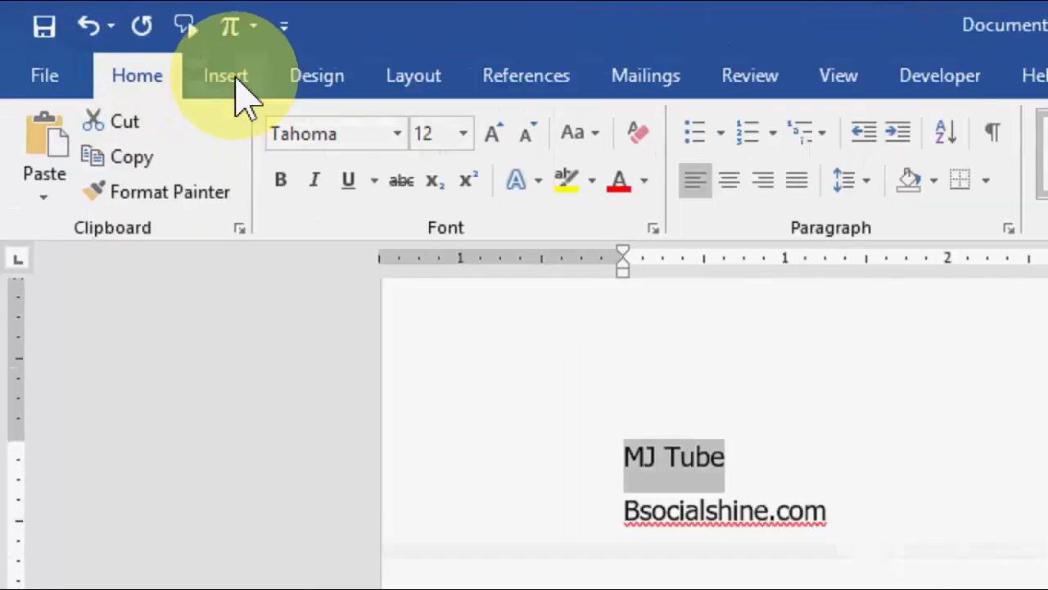
Convert the selected 'MJ Tube' into a blue WordArt style via Insert > WordArt.
click(226, 76)
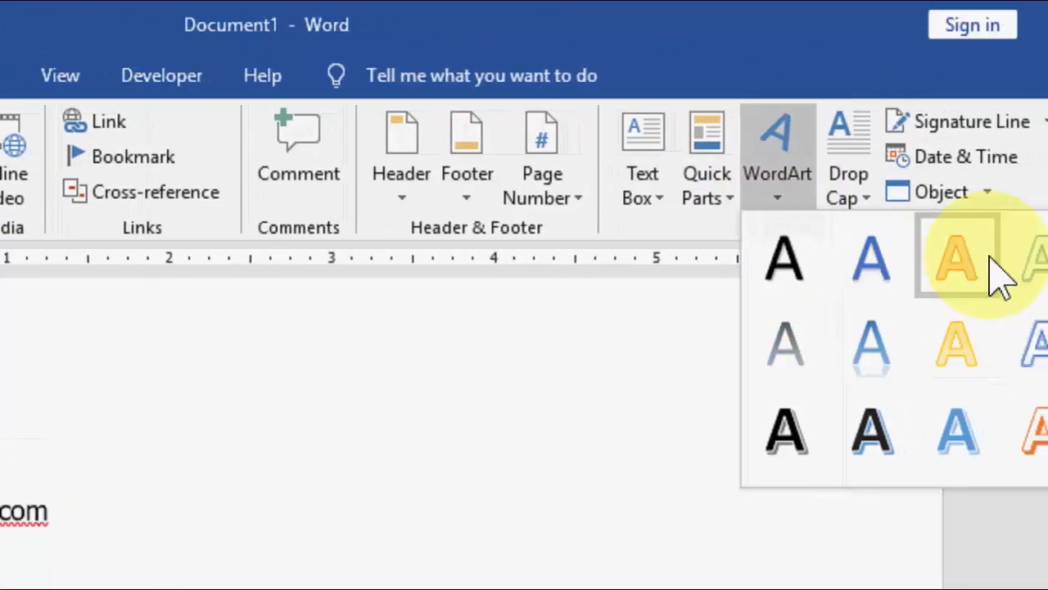
click(950, 255)
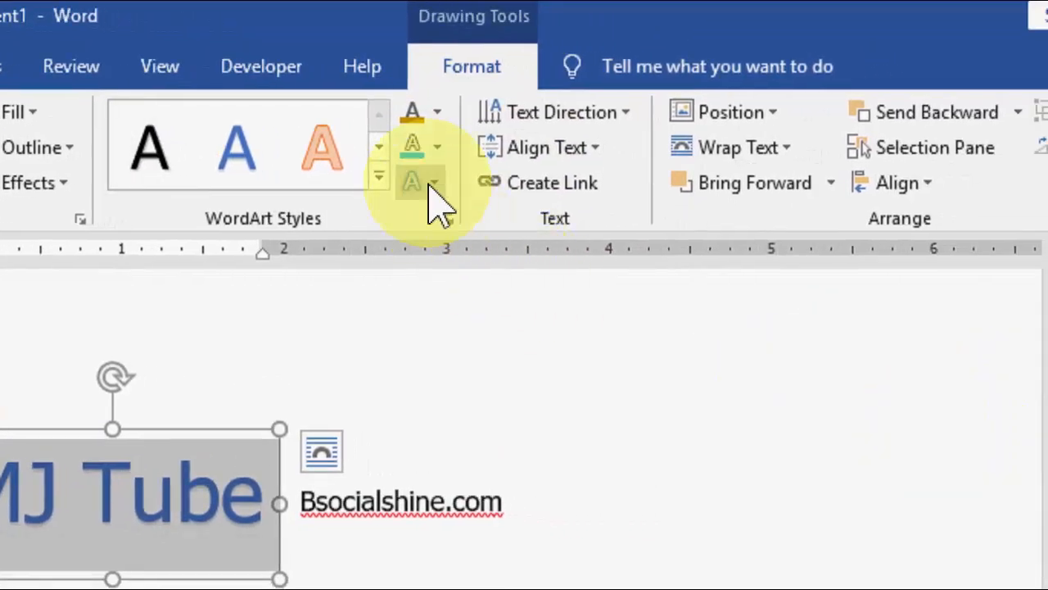
mouse_move(413, 182)
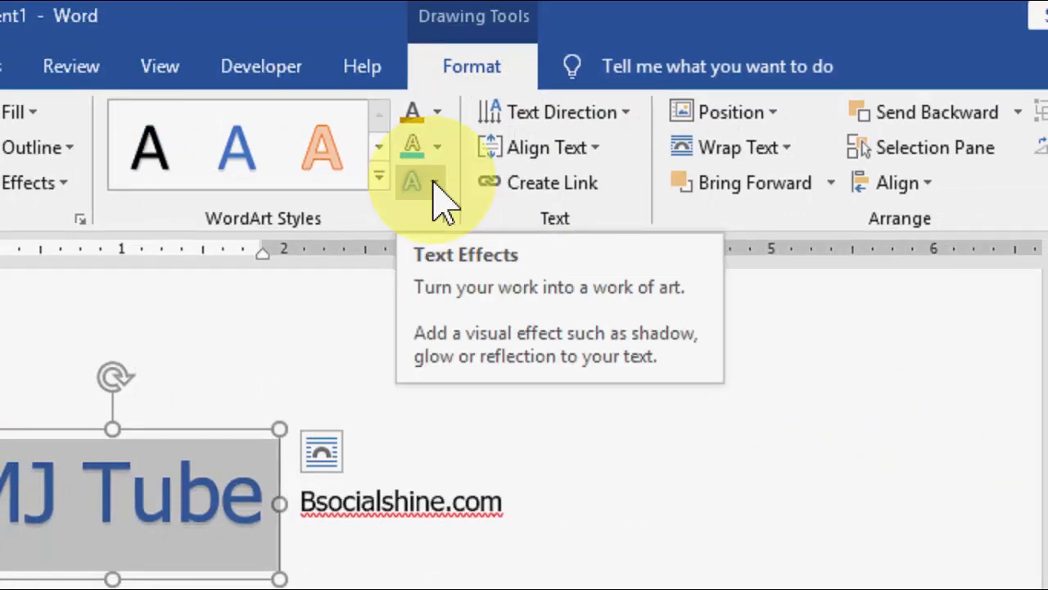
Add a reflection beneath the MJ Tube WordArt and tilt it with a 3-D rotation.
click(413, 181)
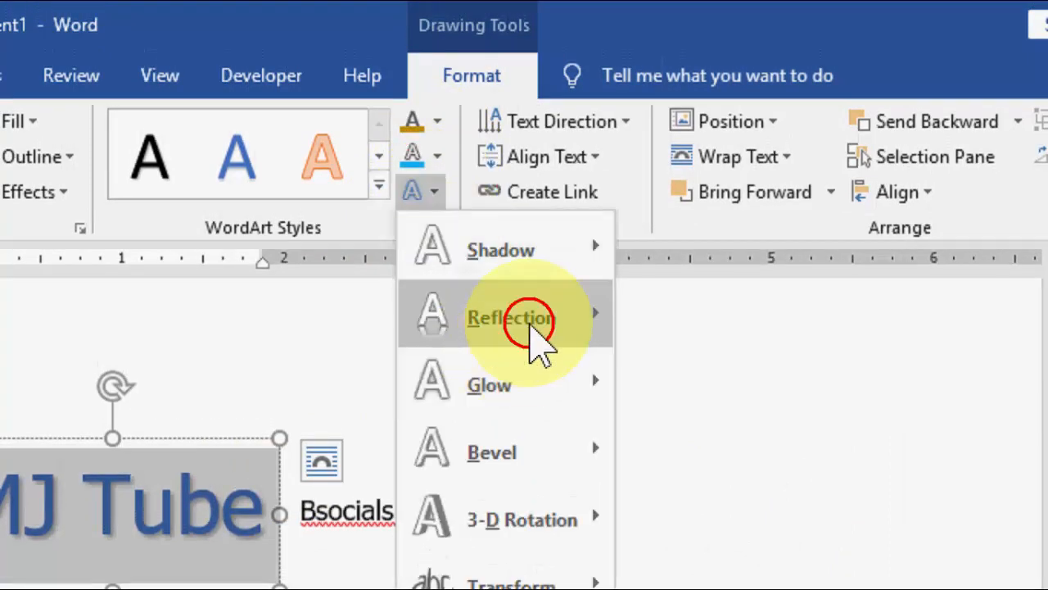
click(511, 318)
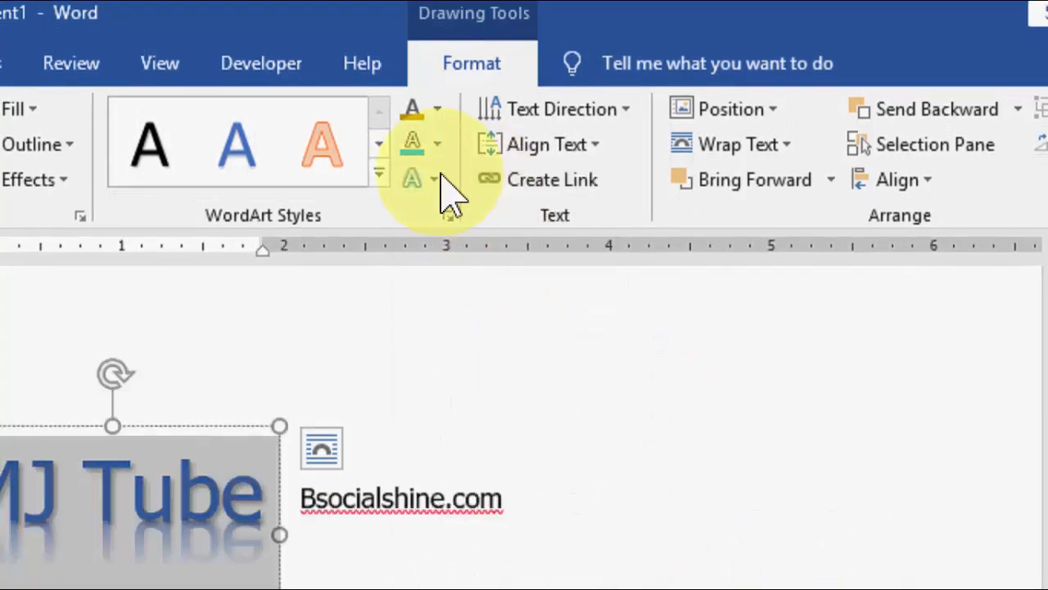
click(436, 144)
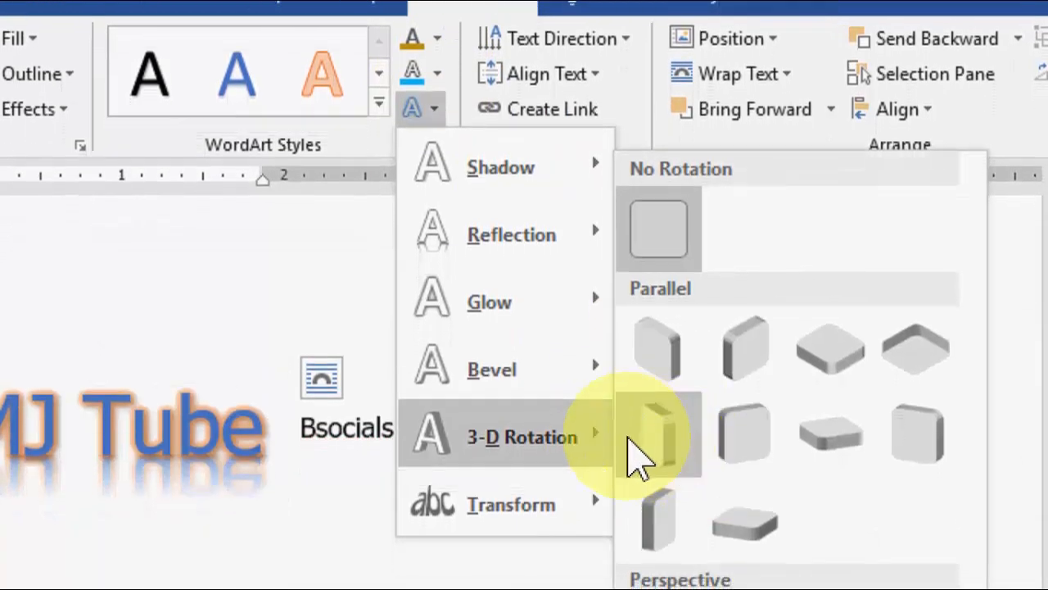
click(657, 432)
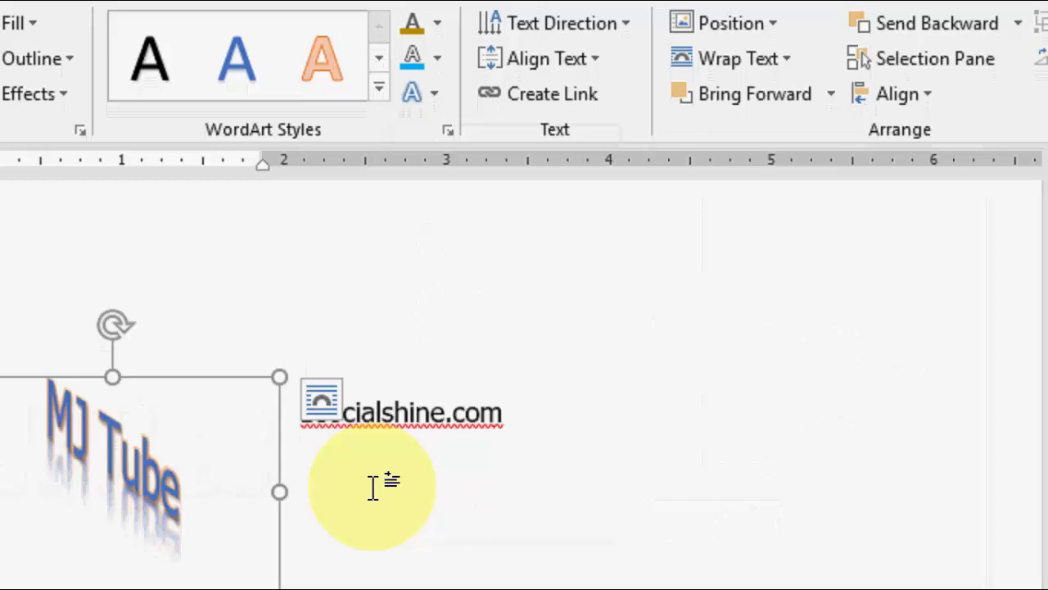
Apply a Transform warp shape to the MJ Tube WordArt.
click(411, 123)
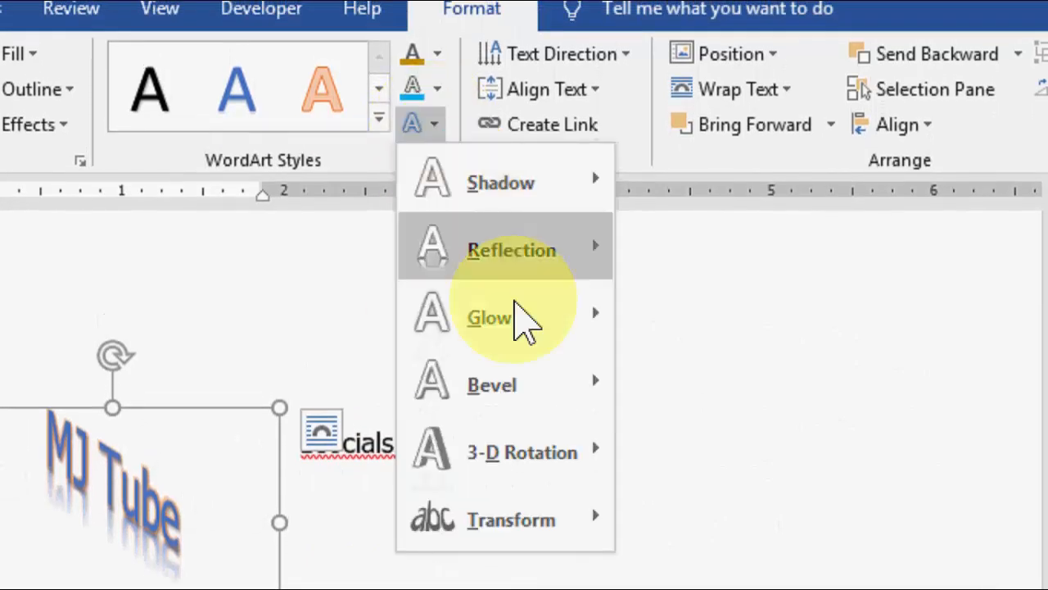
click(511, 519)
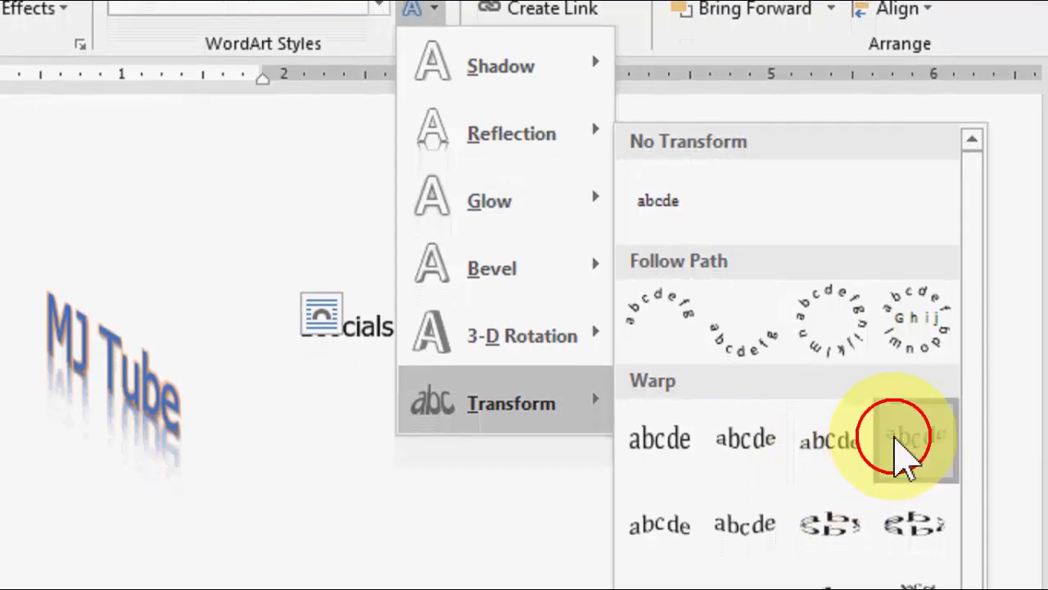
click(912, 439)
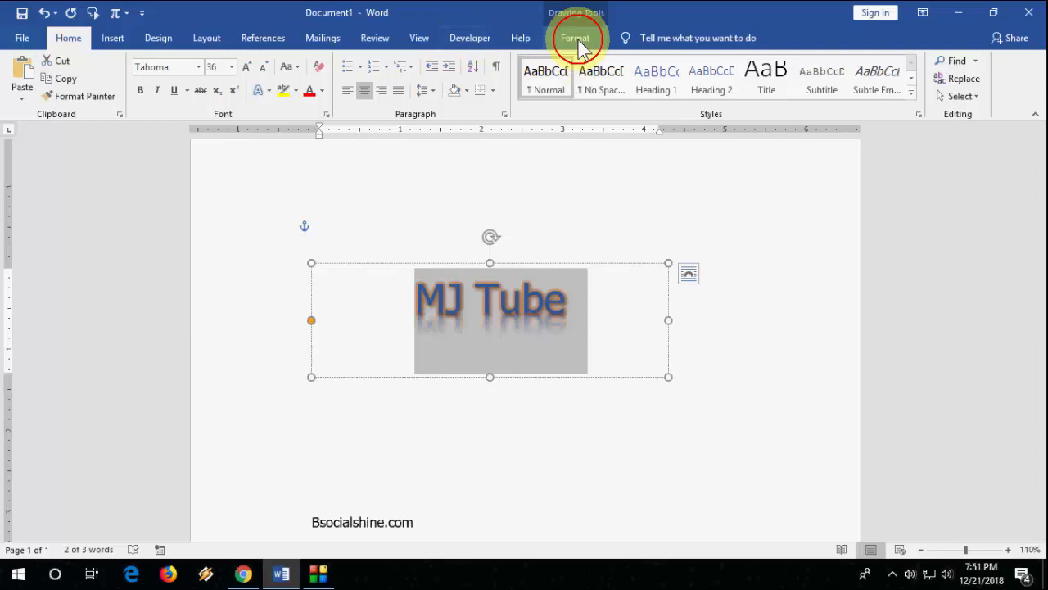
Give the MJ Tube WordArt a pale grey text fill and a darker text outline.
click(549, 95)
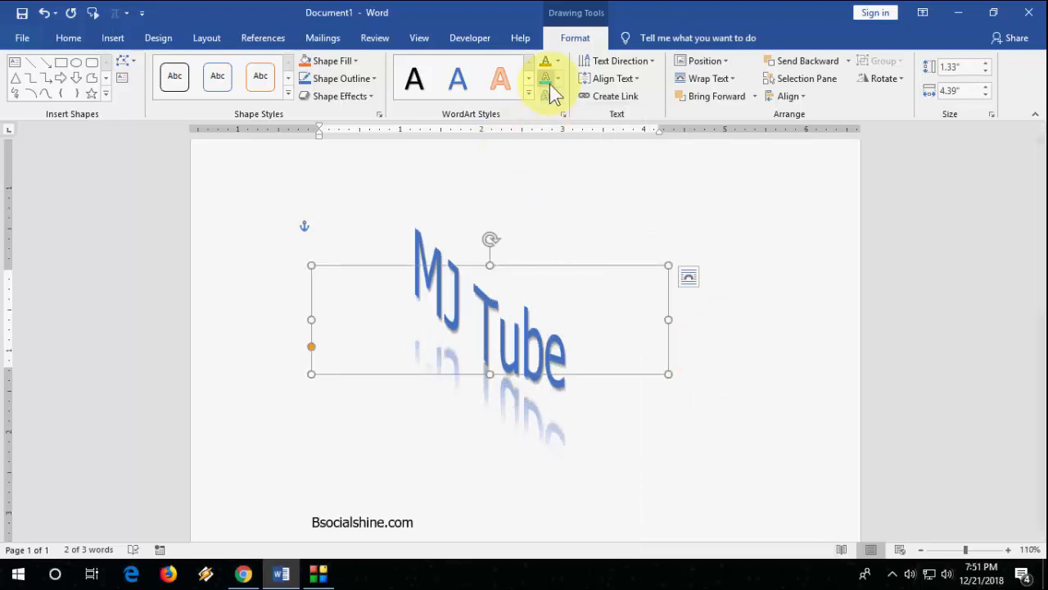
click(549, 61)
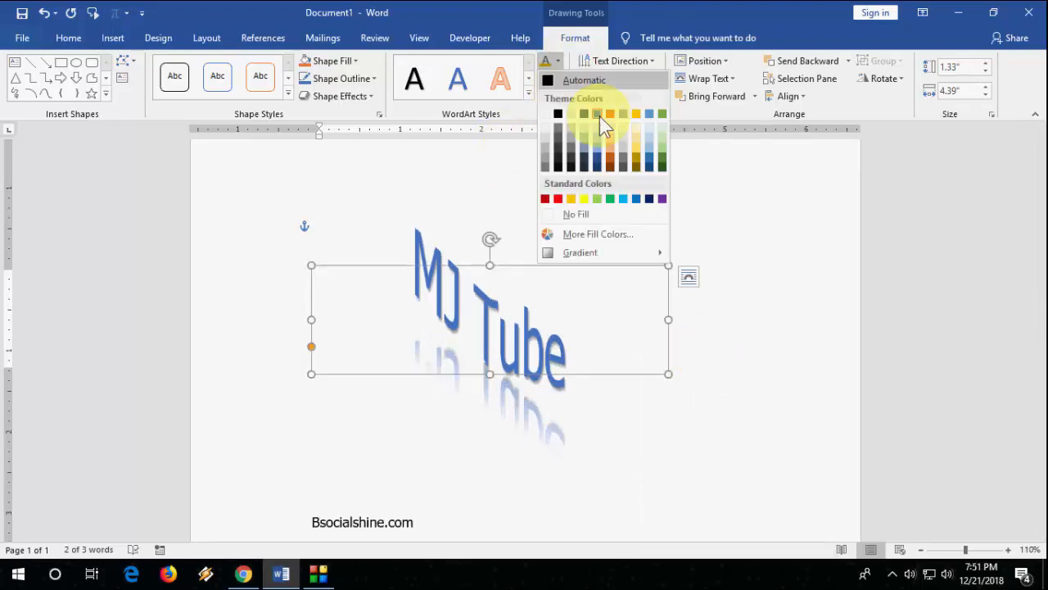
click(580, 113)
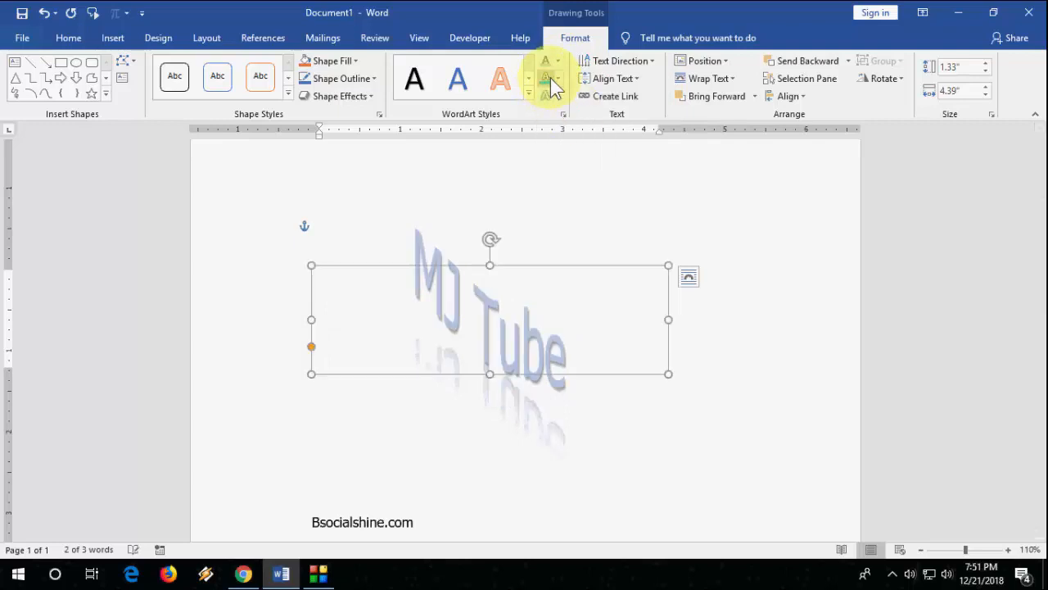
click(547, 79)
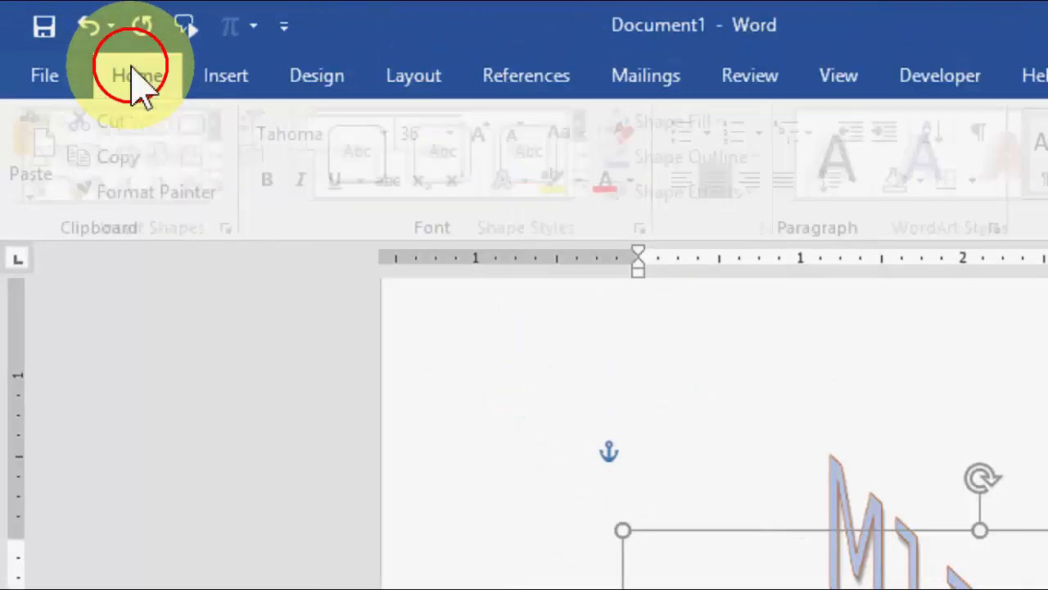
Make the MJ Tube WordArt bold from the Home formatting features.
click(138, 76)
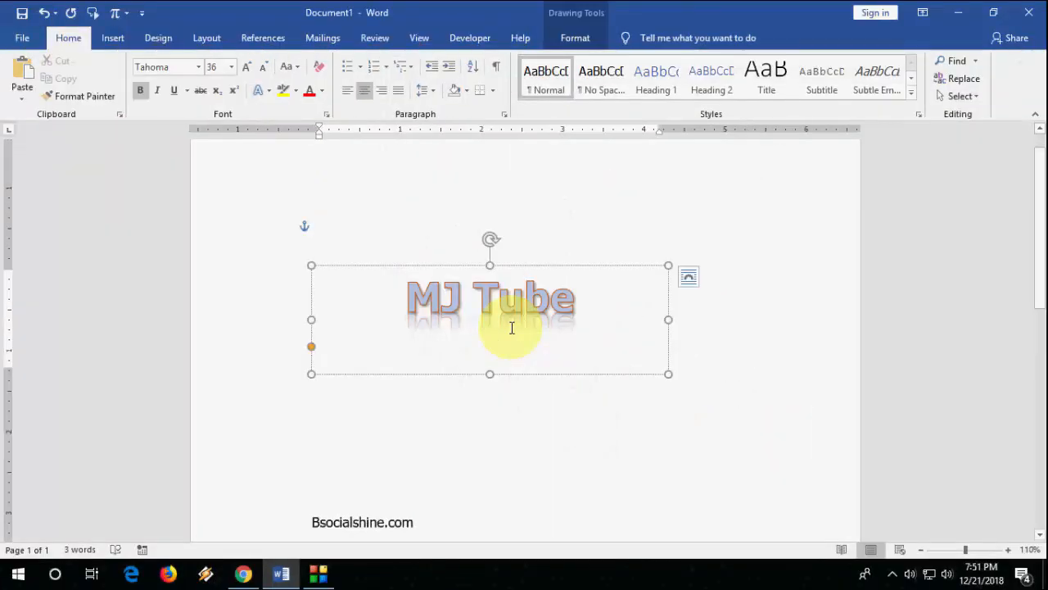
mouse_move(528, 148)
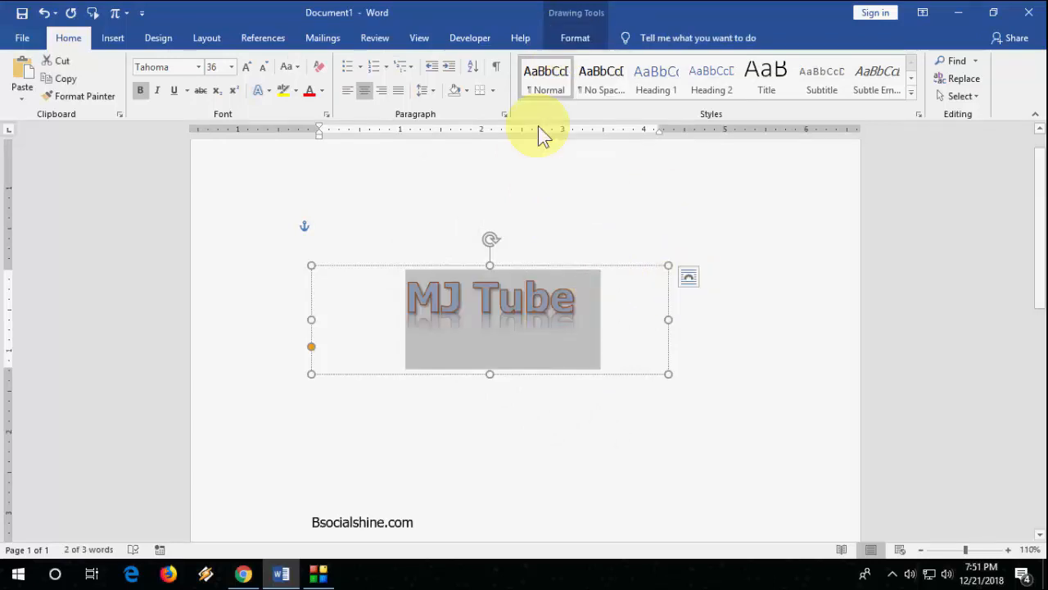
Tilt the bold MJ Tube WordArt with the Parallel (Off Axis 1: Right) 3-D rotation preset.
click(573, 38)
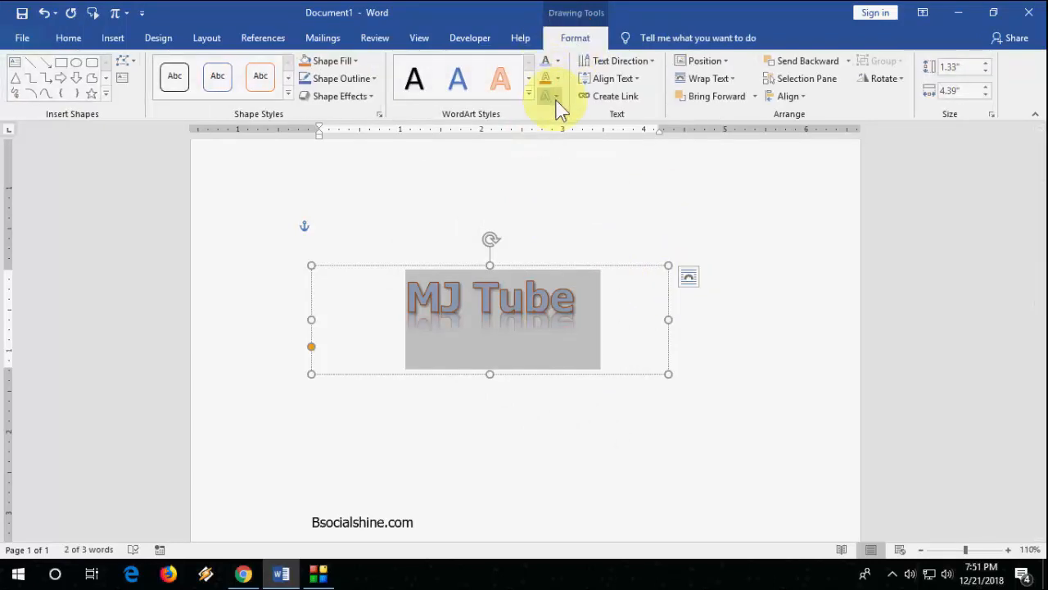
click(557, 95)
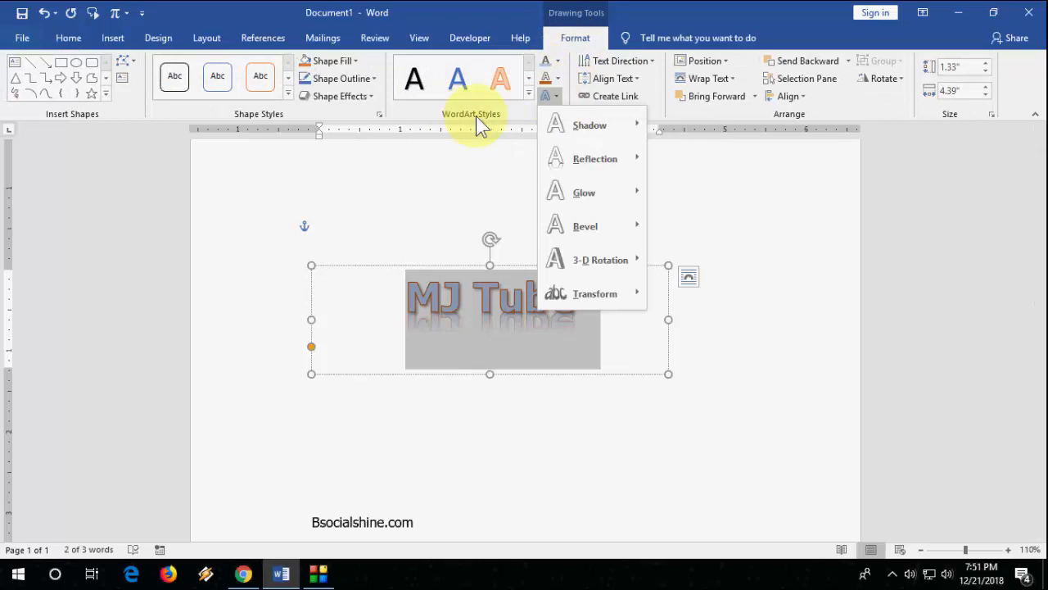
mouse_move(583, 191)
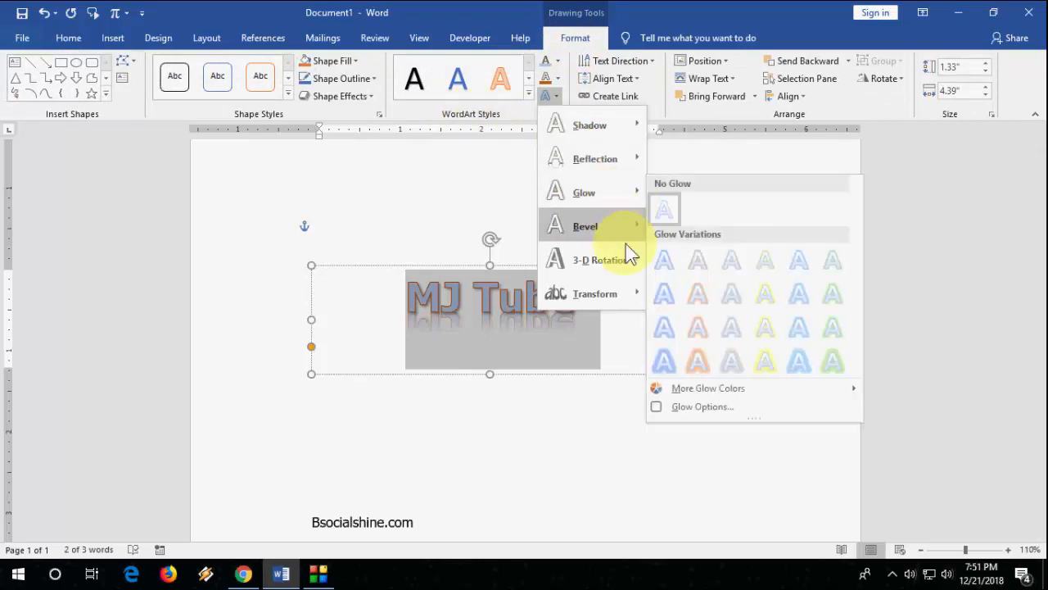
click(593, 258)
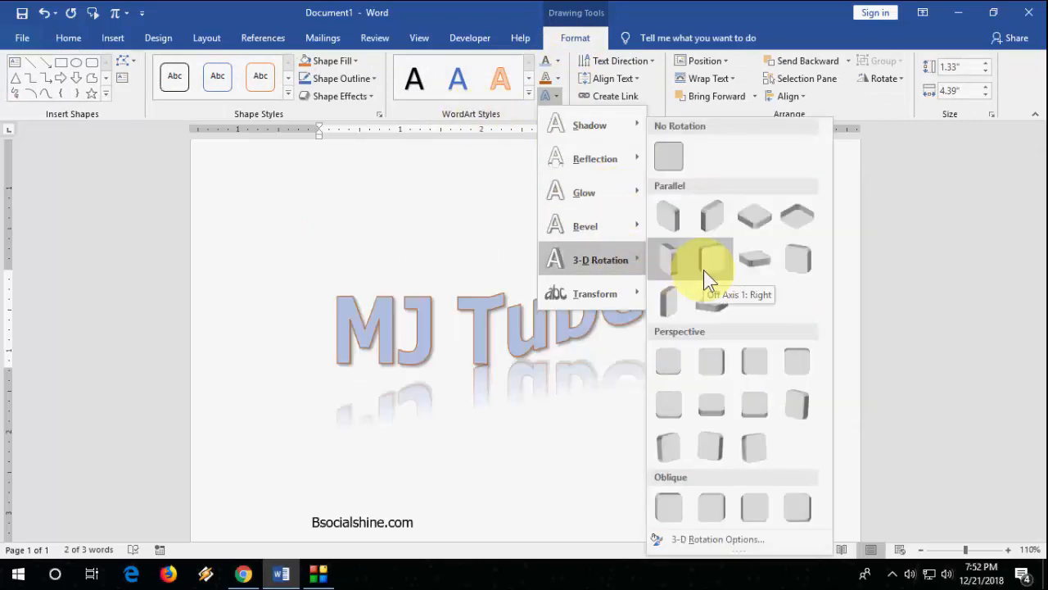
click(744, 277)
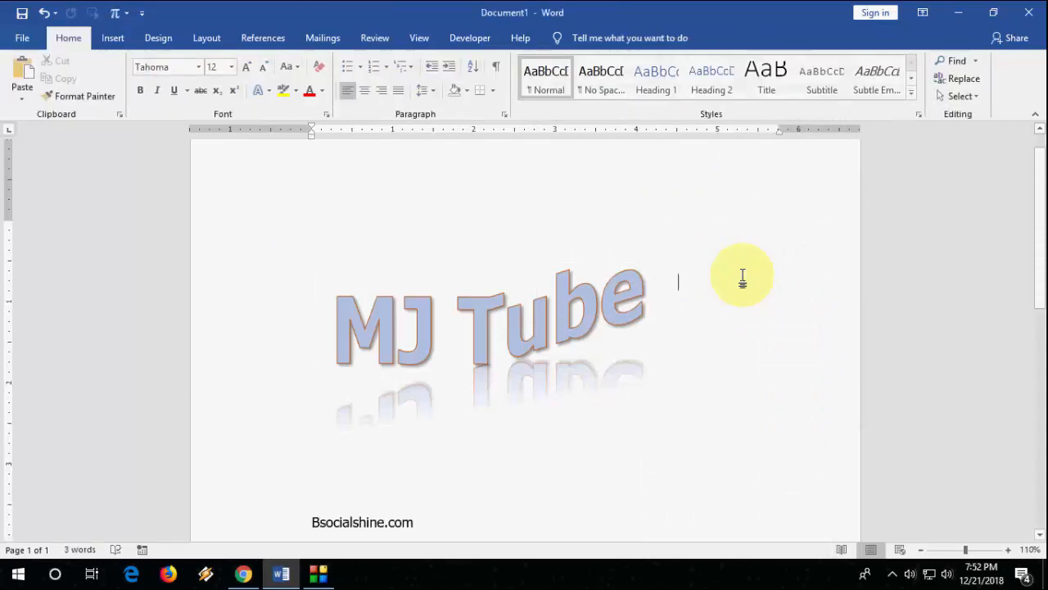